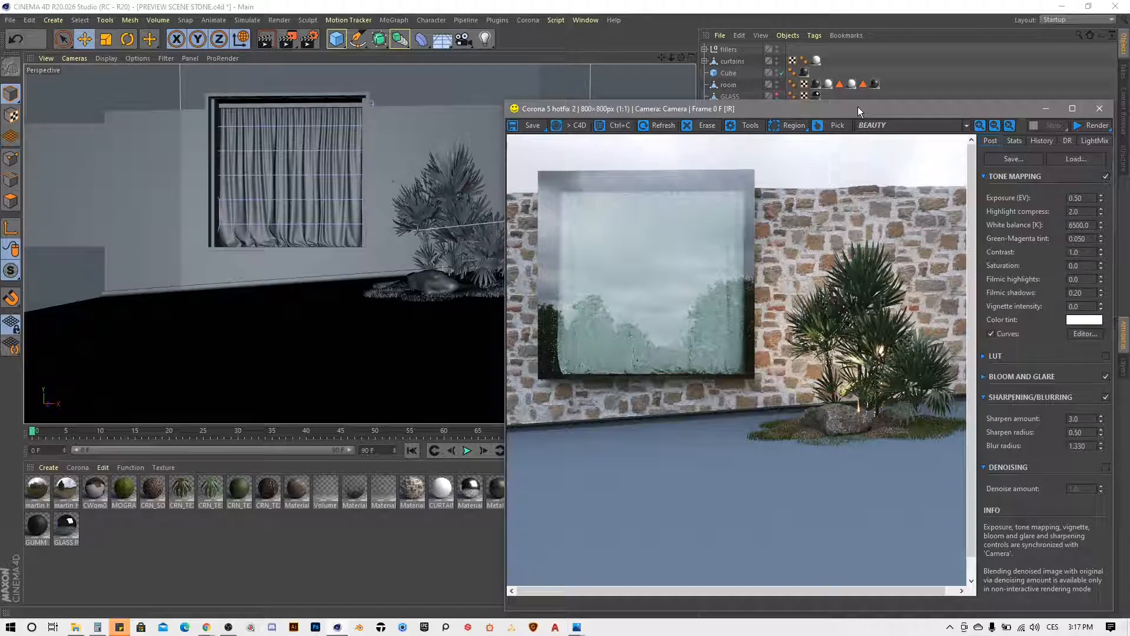
- Minimize the Corona VFB window, leaving the perspective viewport of the wall scene visible
{"action": "left_click", "coordinate": [1098, 108]}
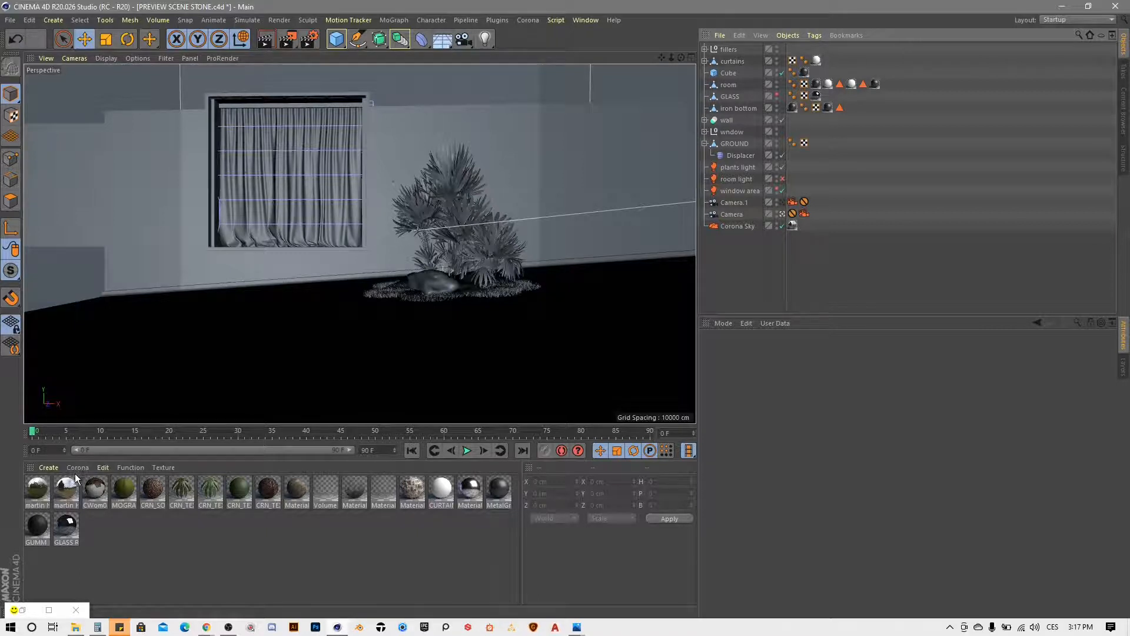
- Add a Corona Shadow Catcher material and set its Mode to Environment using the HDRI map
{"action": "left_click", "coordinate": [37, 489]}
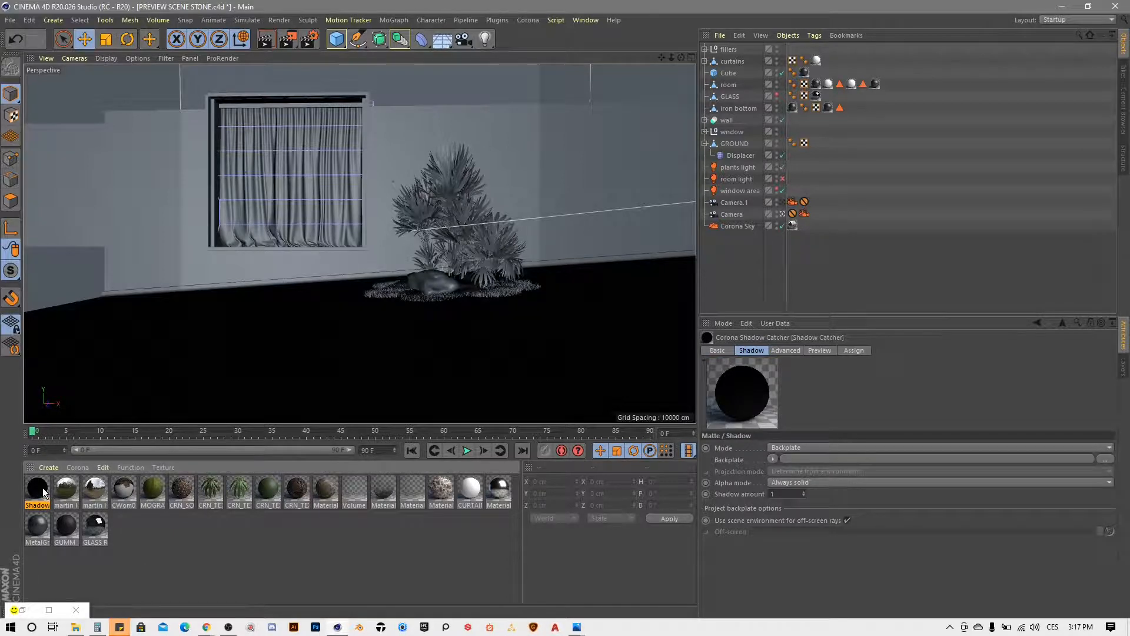
{"action": "double_click", "coordinate": [36, 486]}
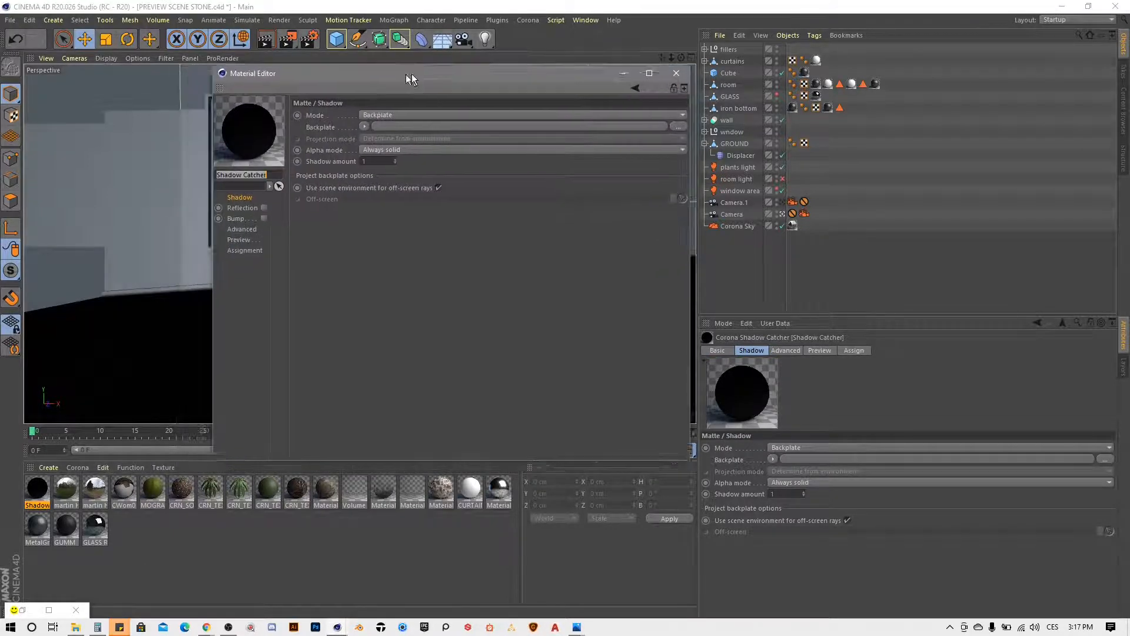
{"action": "left_click", "coordinate": [522, 114]}
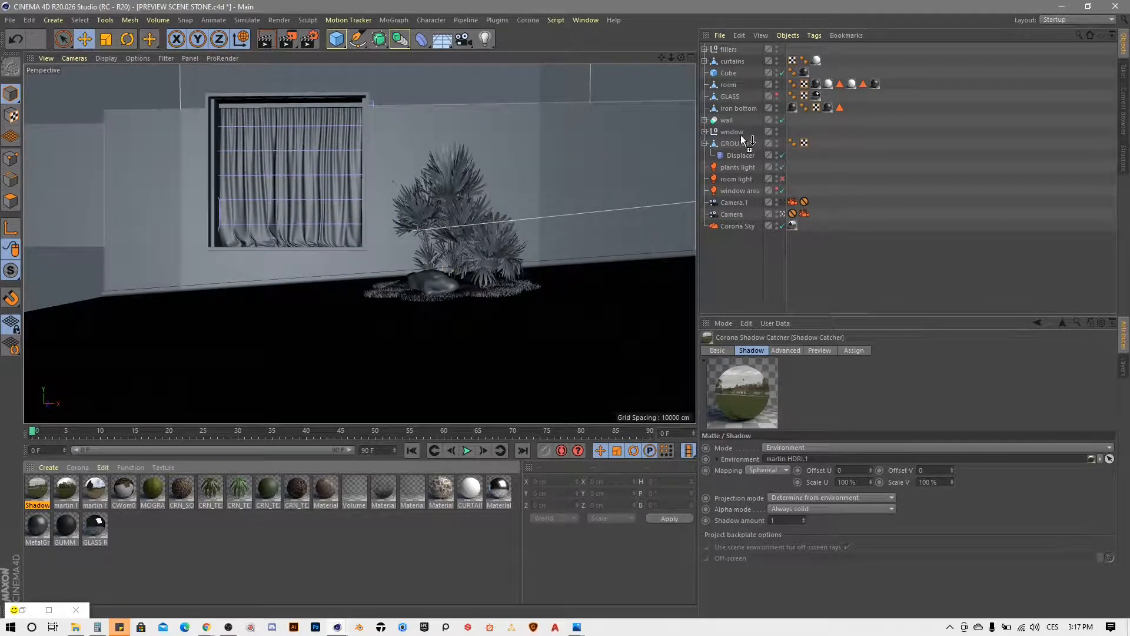
- Assign the Shadow Catcher material to the GROUND object so the render shows HDRI grass
{"action": "left_click", "coordinate": [817, 143]}
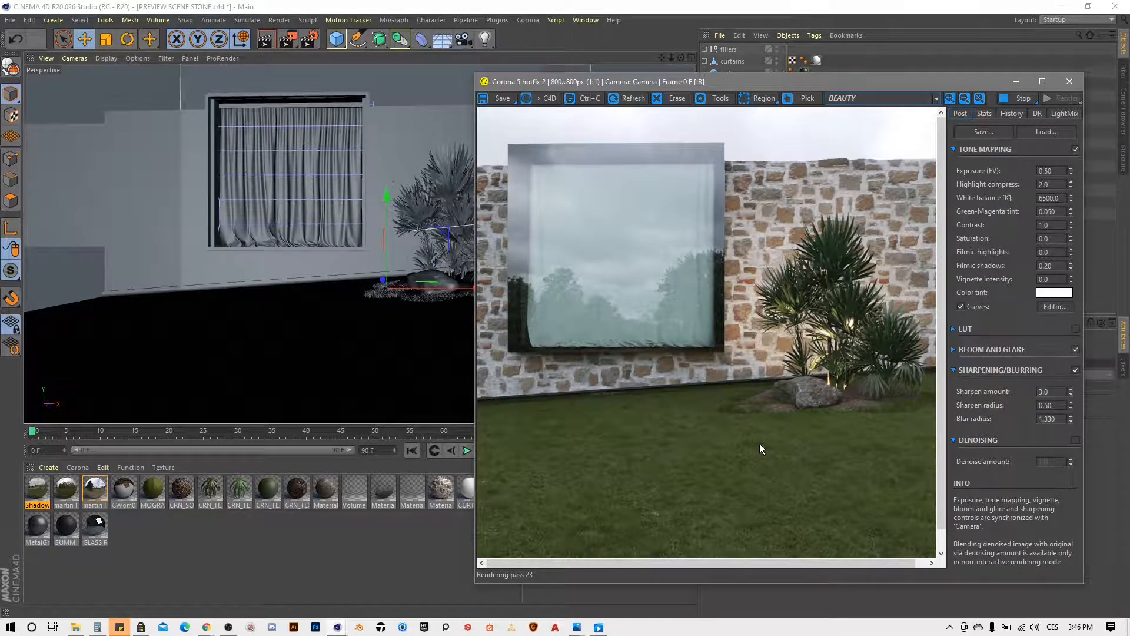
{"action": "mouse_move", "coordinate": [801, 468]}
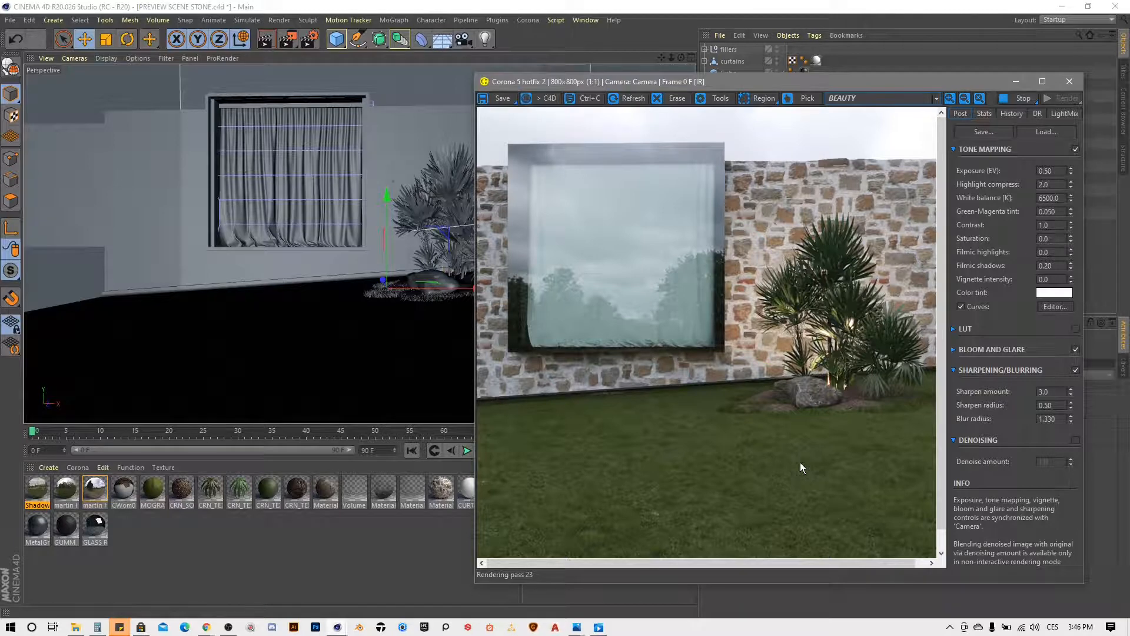